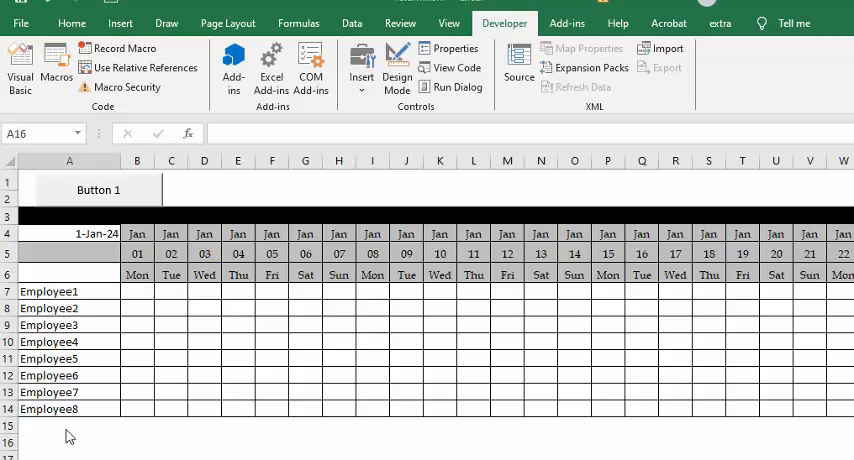
# - Select cell A15 as the start and run the macro via Button 1 to fill the schedule
pyautogui.click(68, 424)
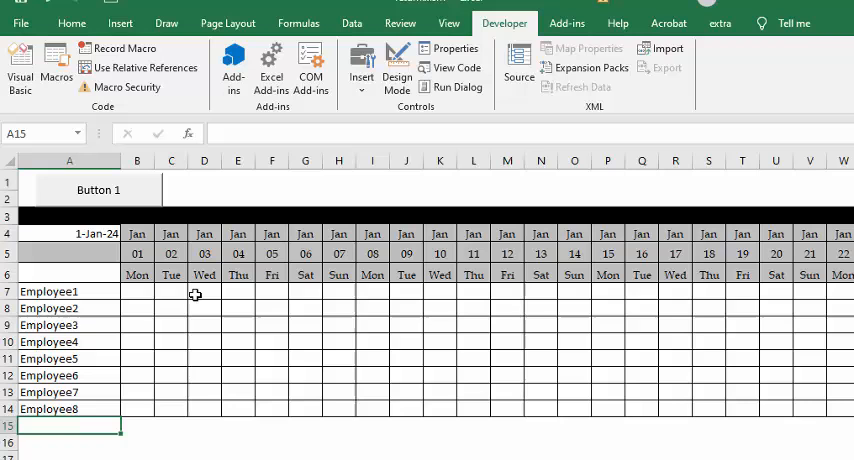
pyautogui.moveTo(98, 190)
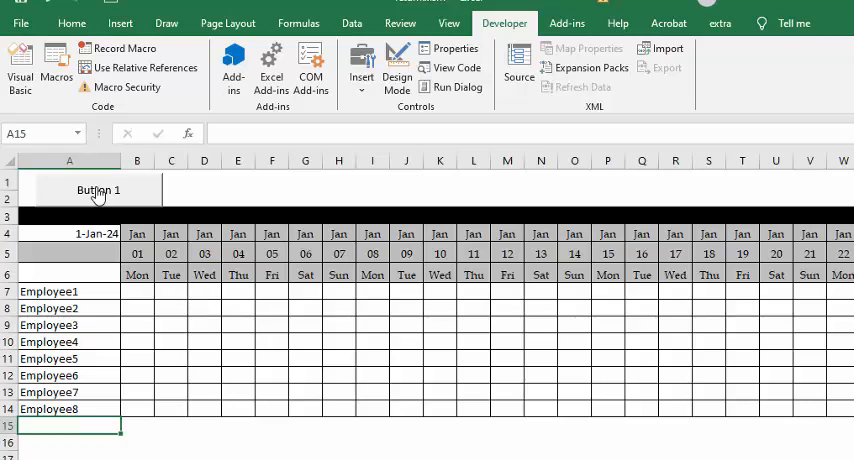
pyautogui.moveTo(96, 192)
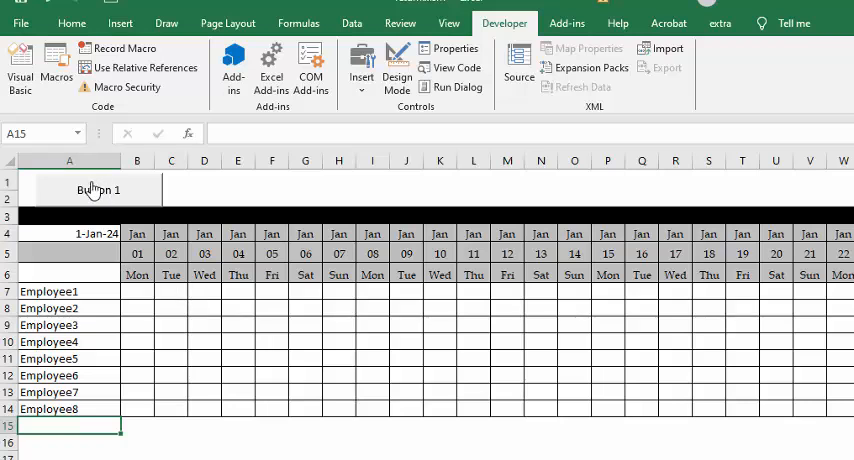
pyautogui.click(98, 190)
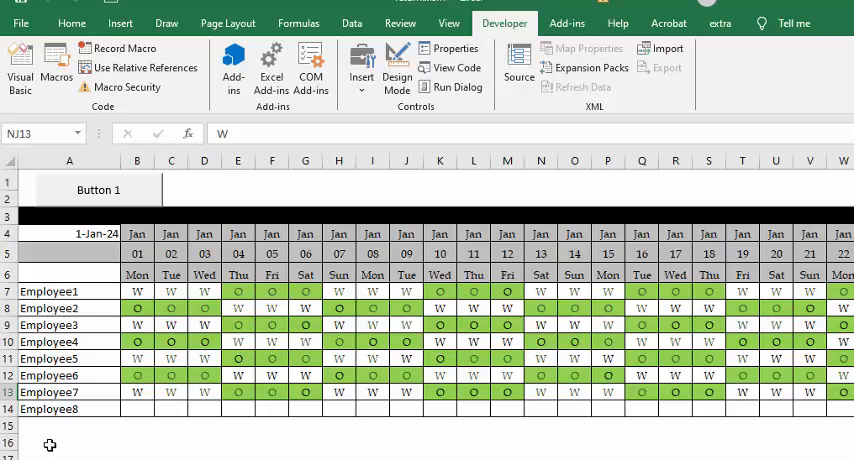
pyautogui.moveTo(58, 432)
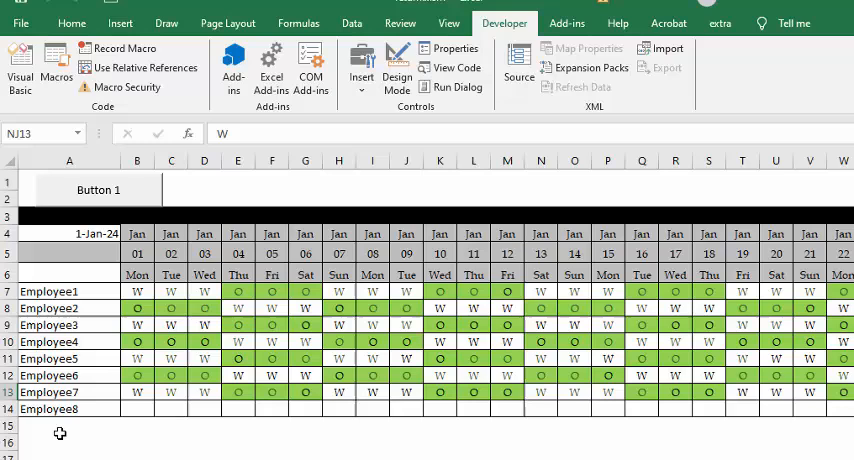
# - In the macro code, add the declaration 'Dim arow, acol As Long'
pyautogui.click(20, 64)
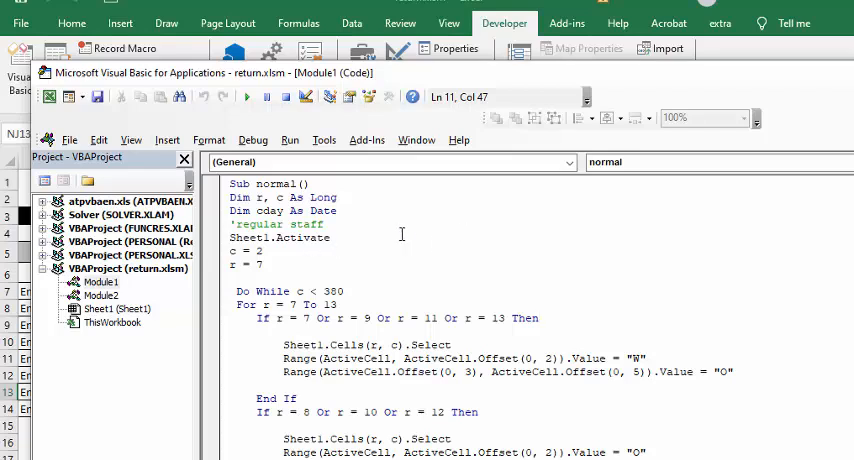
pyautogui.moveTo(344, 216)
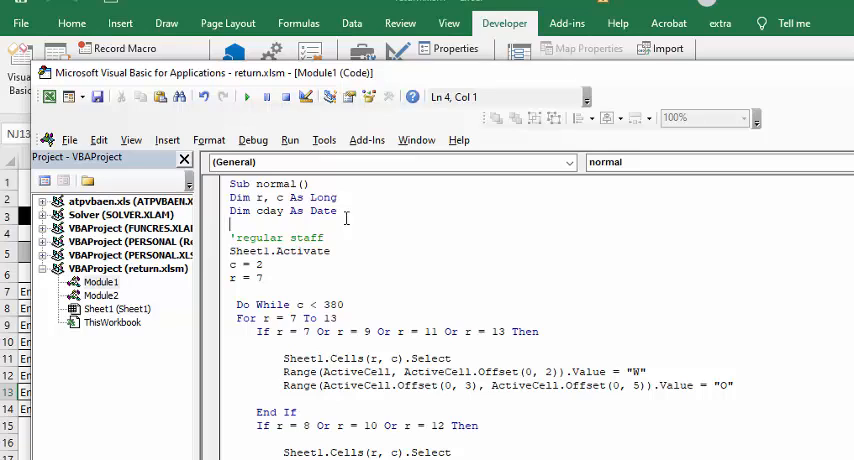
pyautogui.write('Dim arow, acol As Long')
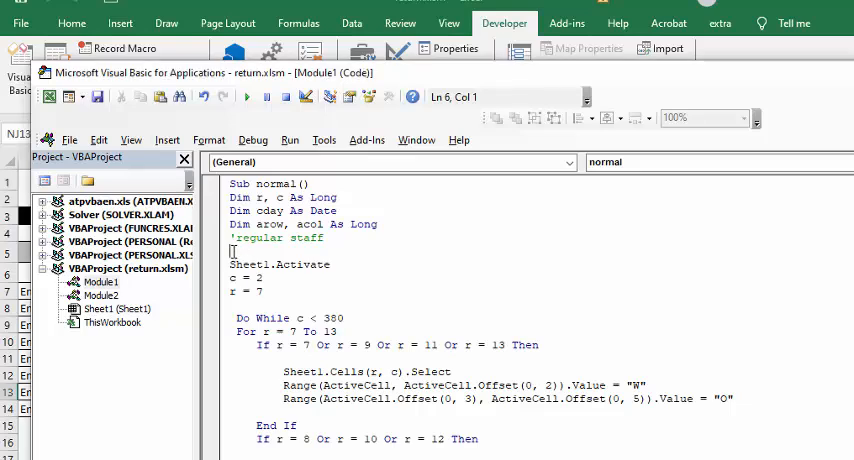
# - Add 'arow = ActiveCell.Row()' at the top and 'Sheet1.Cells(arow, acol).Select' after the loop
pyautogui.write('arow = ActiveCell.Row()')
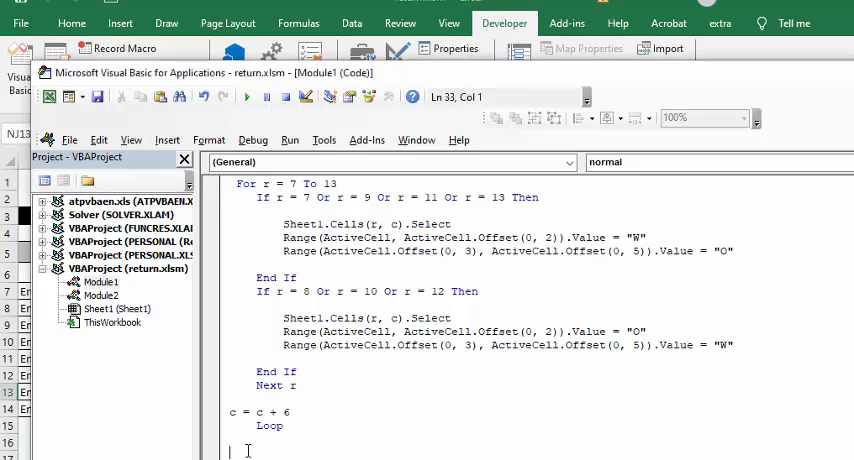
pyautogui.write('Sheet1.Cells(arow, acol).Select')
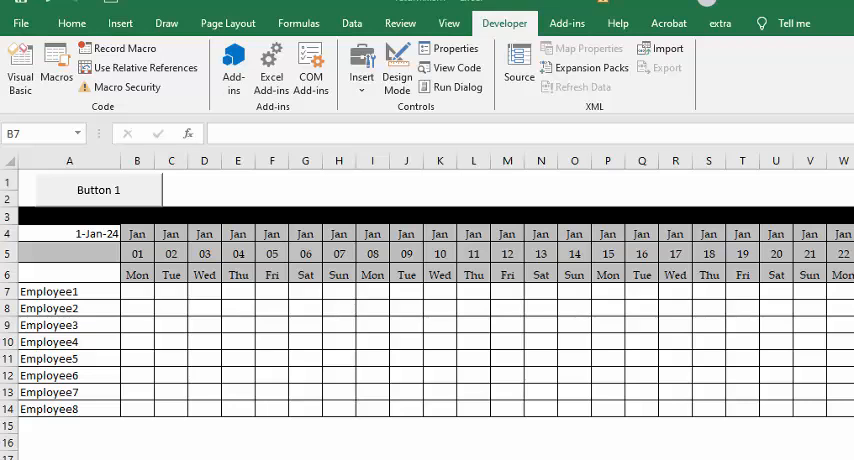
pyautogui.moveTo(48, 448)
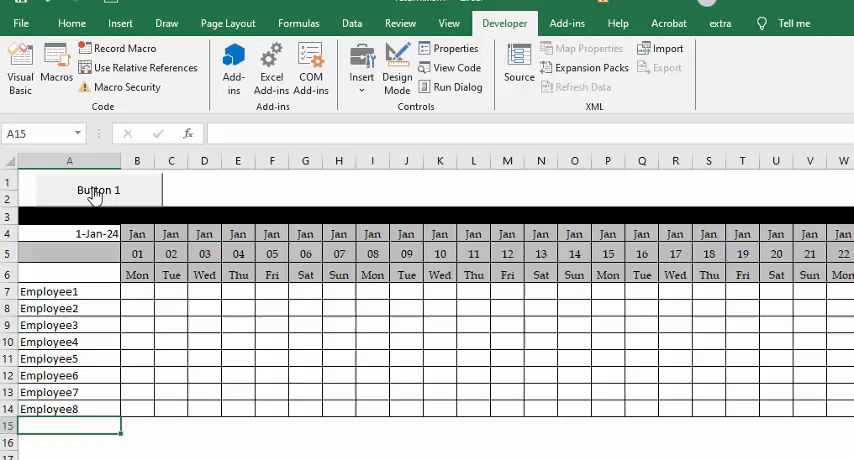
# - Run the edited macro via Button 1 to refill the cleared schedule with W and O
pyautogui.click(98, 188)
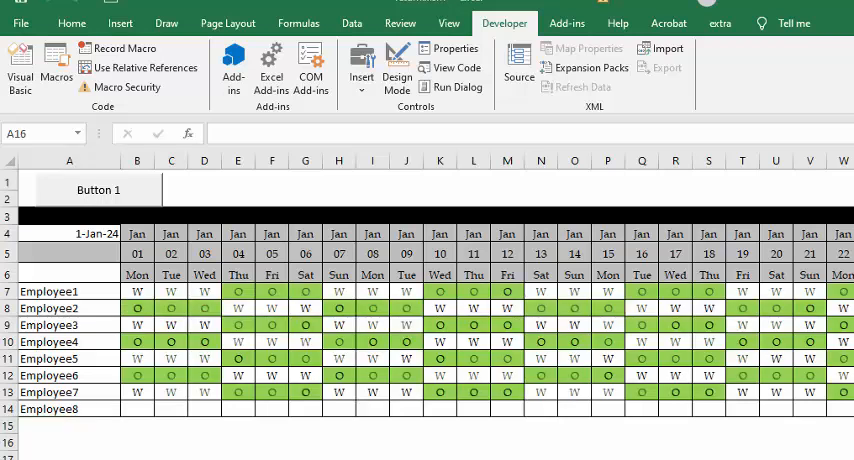